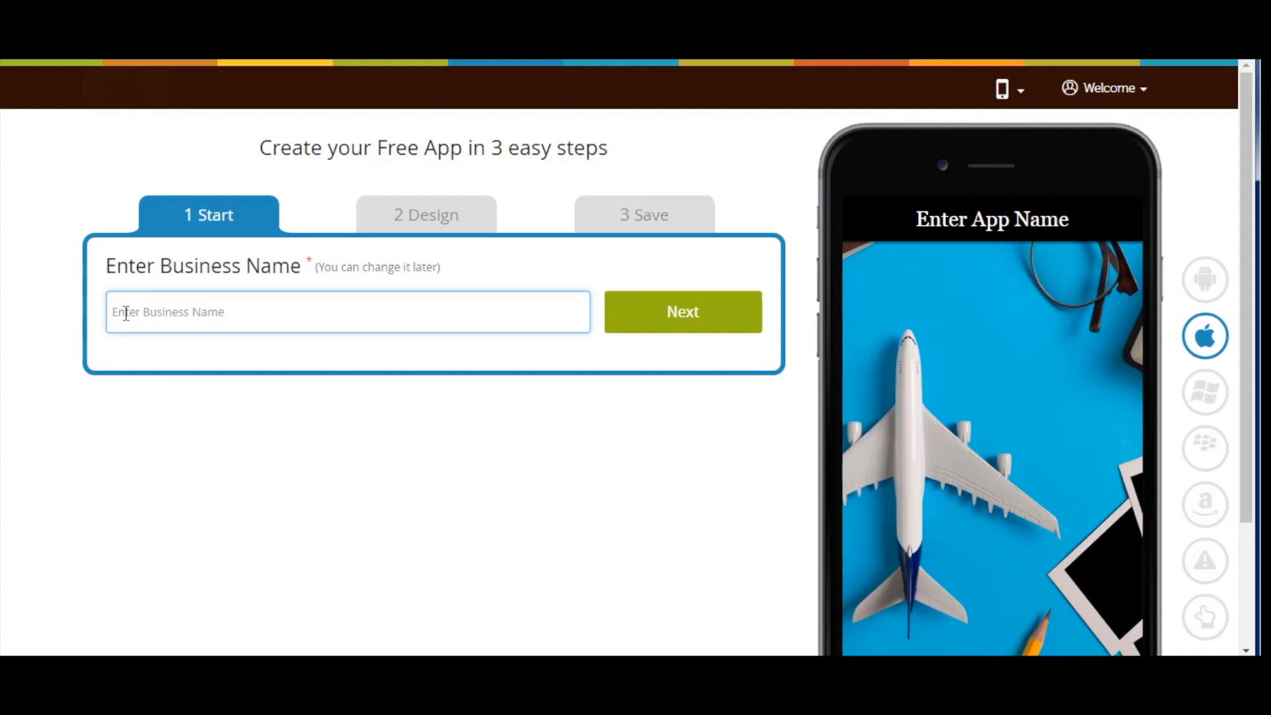
Name the new app's business 'Demo App' and move on to the category step.
text(De)
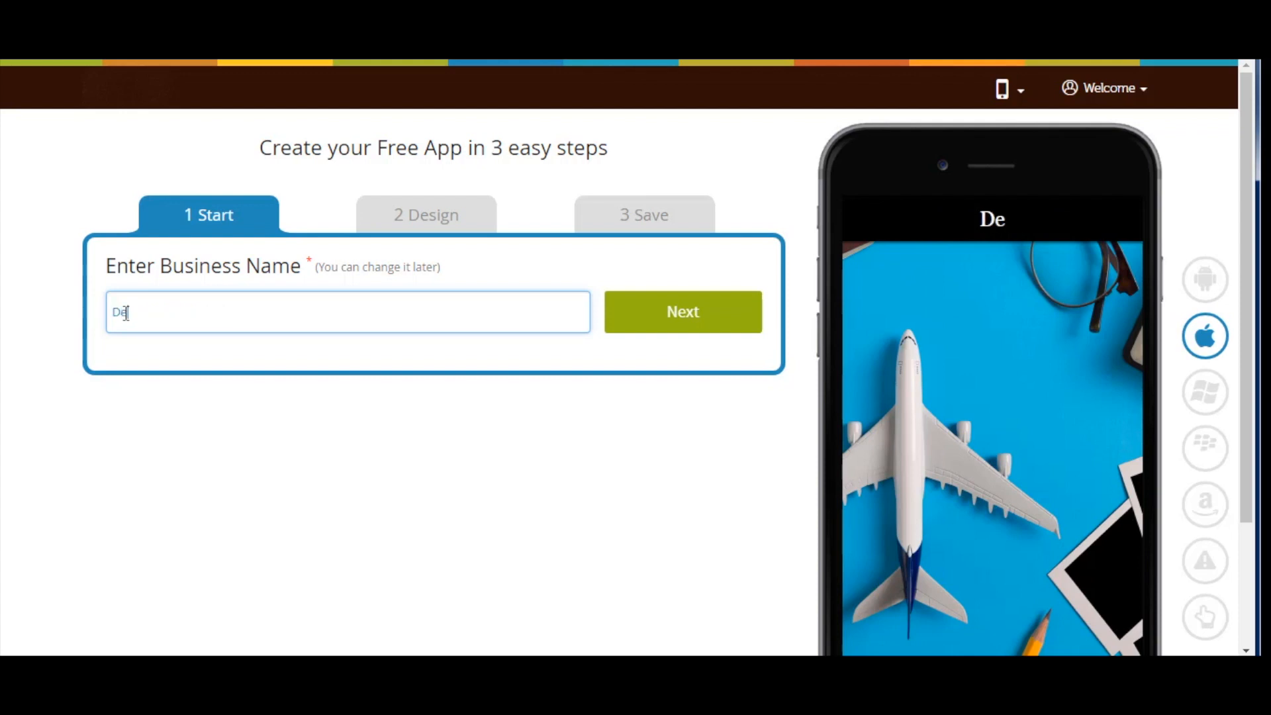
text(mo A)
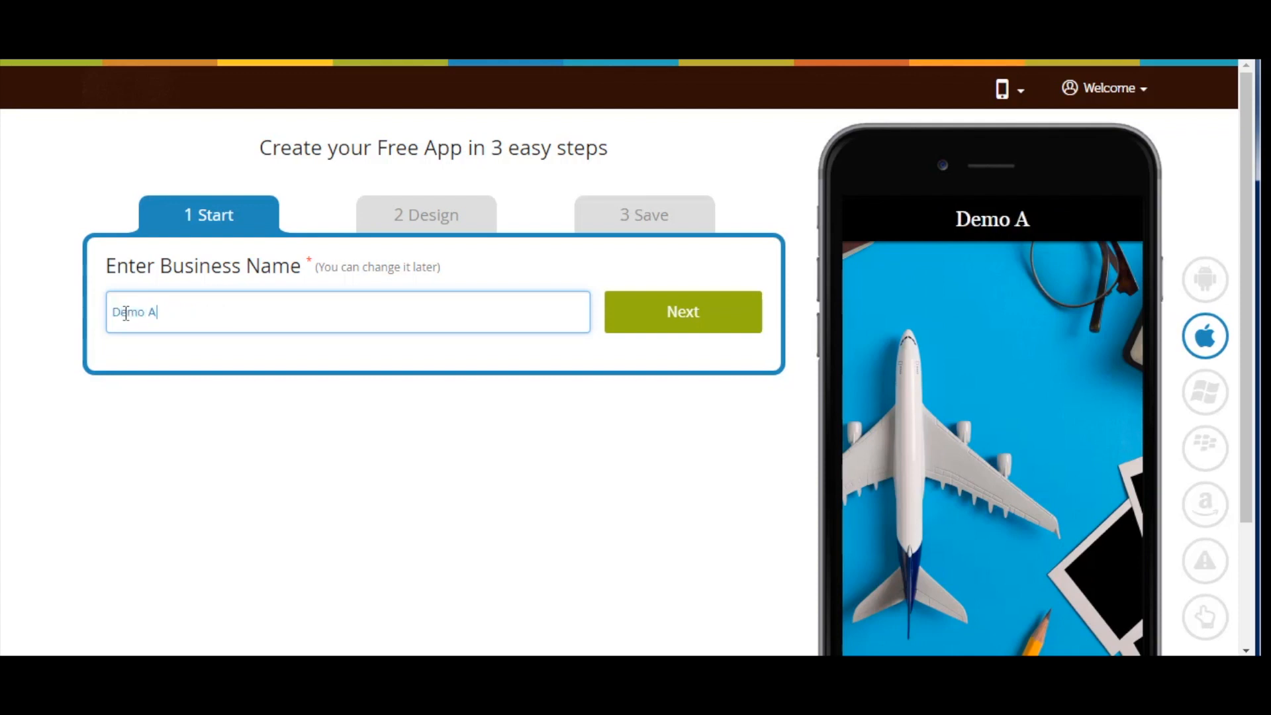
text(pp)
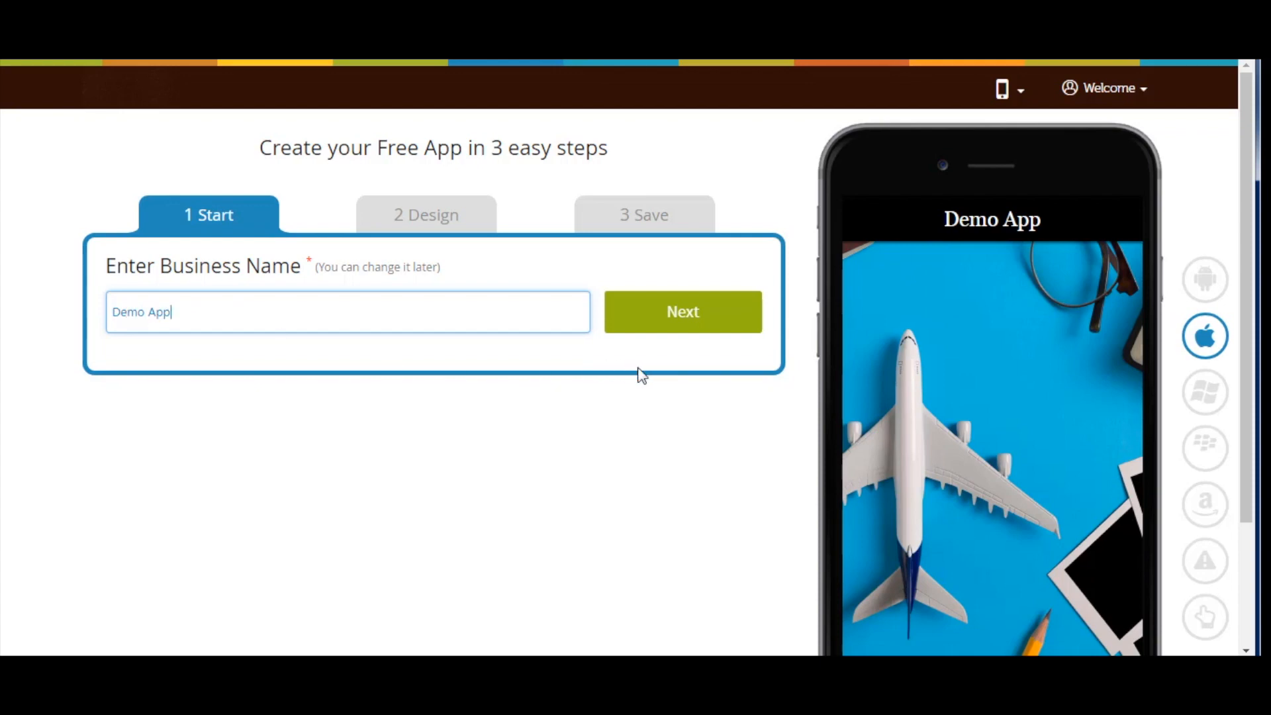
click(682, 311)
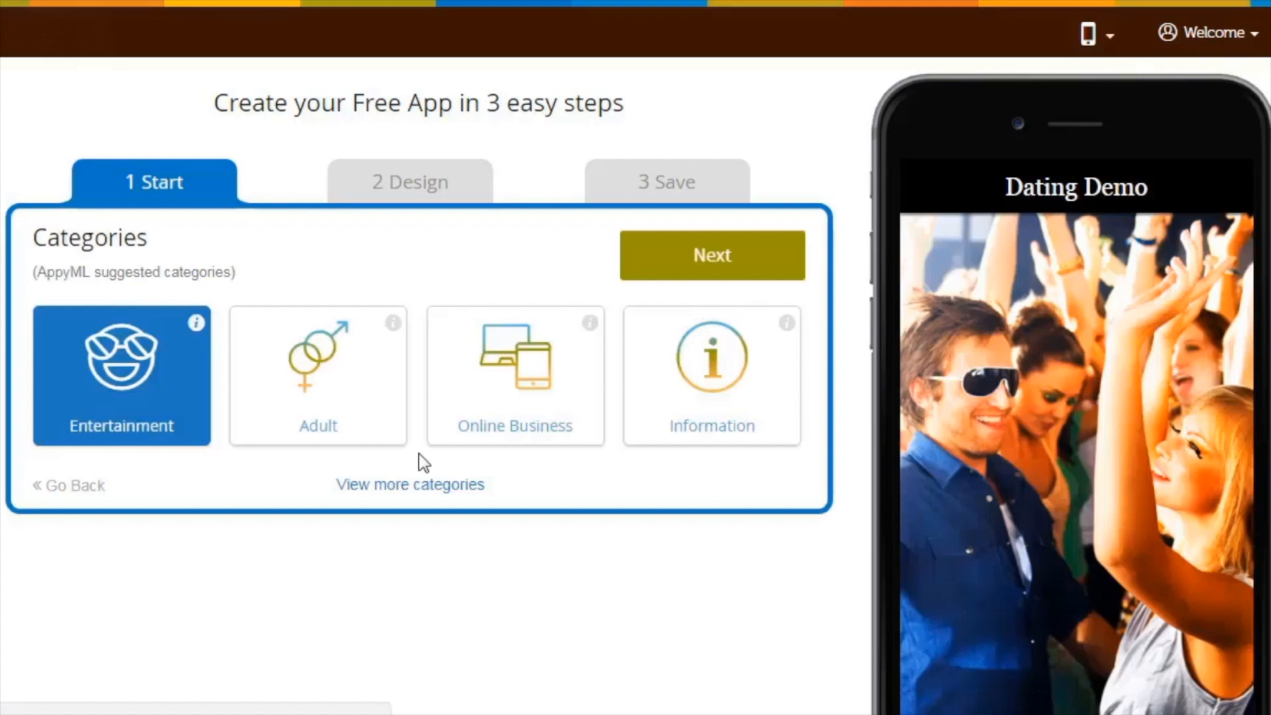
mouse_move(405, 496)
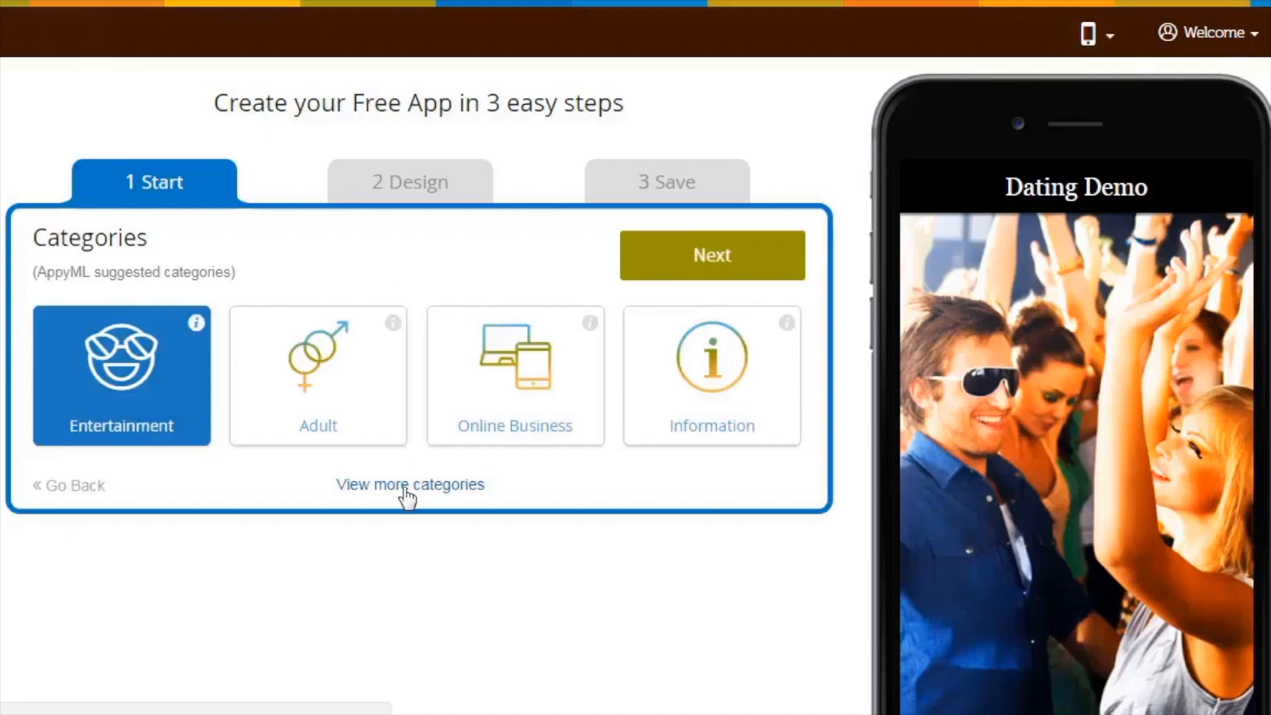
Review more categories, keep Entertainment, and proceed to the Choose your App Design layouts.
click(409, 484)
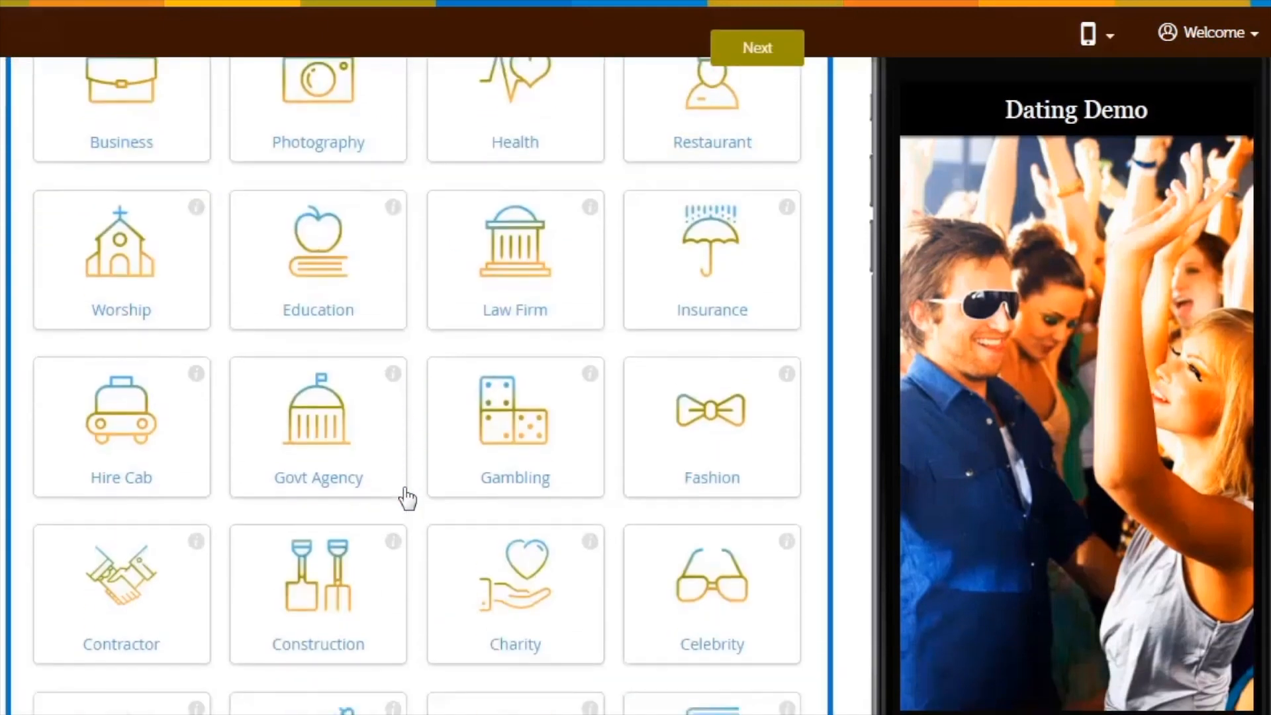
scroll(up, 3)
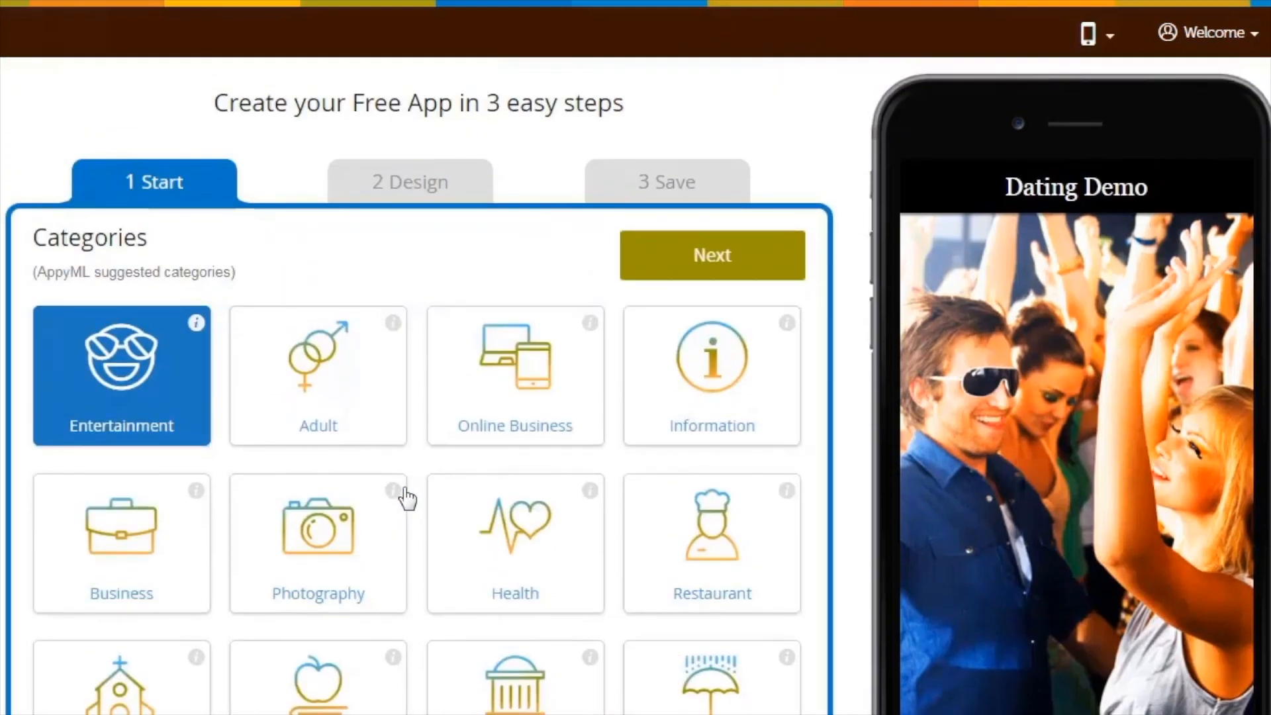
mouse_move(551, 417)
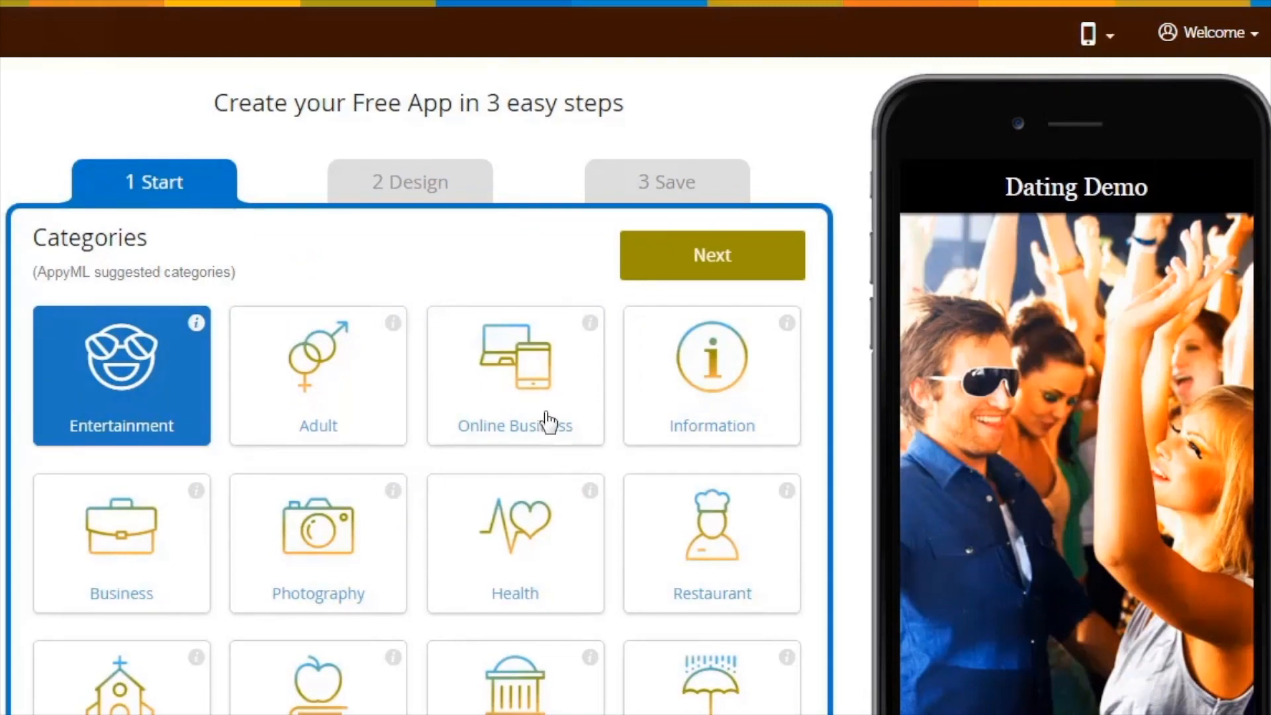
mouse_move(663, 280)
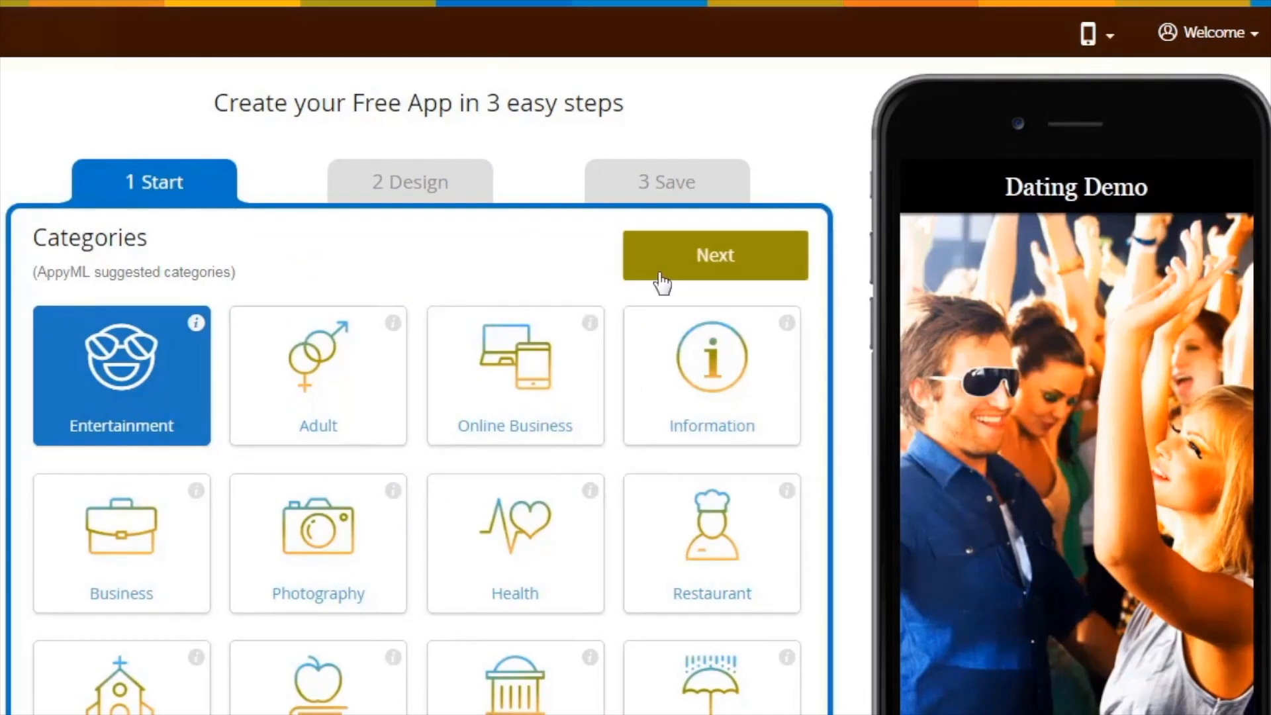
click(713, 254)
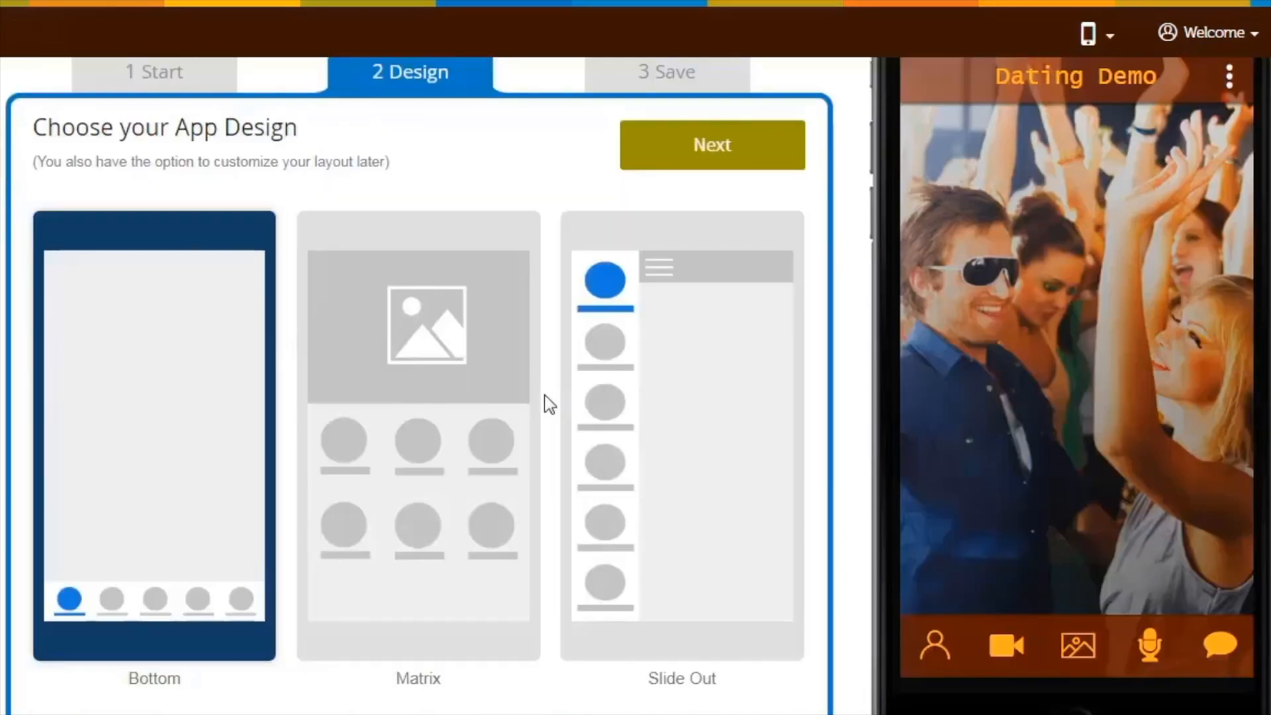
scroll(down, 3)
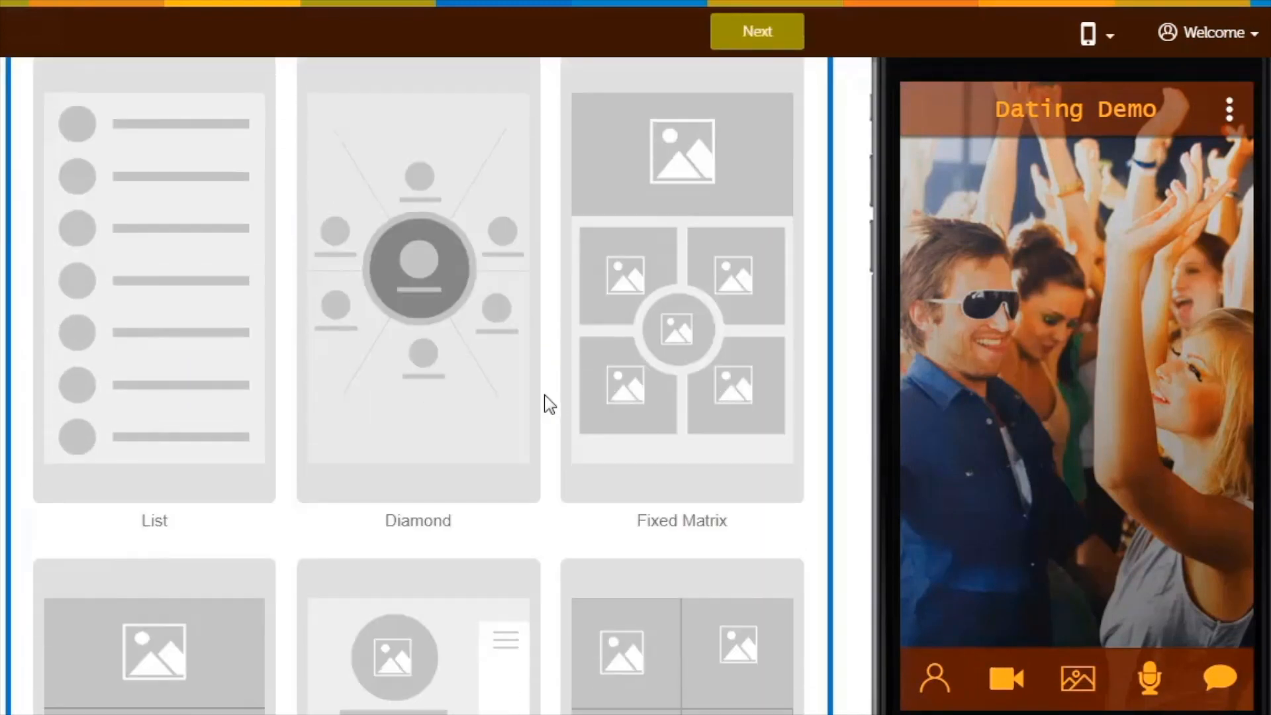
click(756, 31)
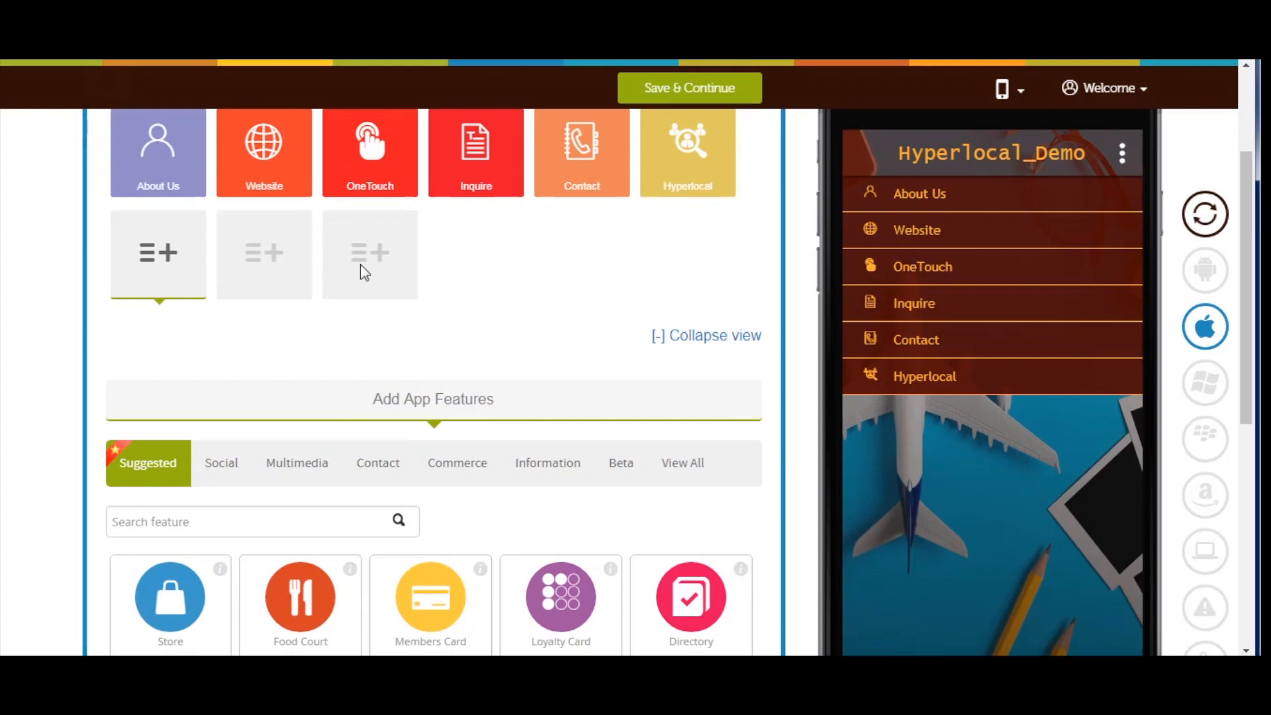
Open the About Us feature tile from My Features for editing.
scroll(up, 3)
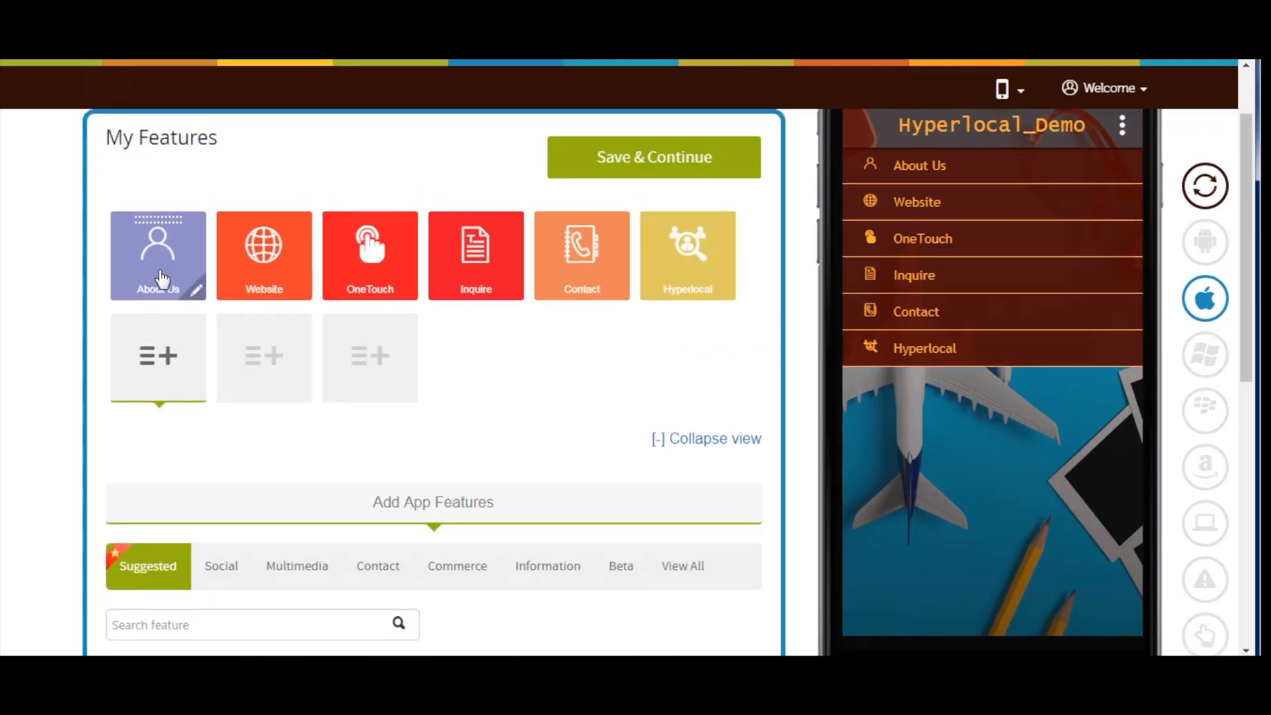
click(158, 256)
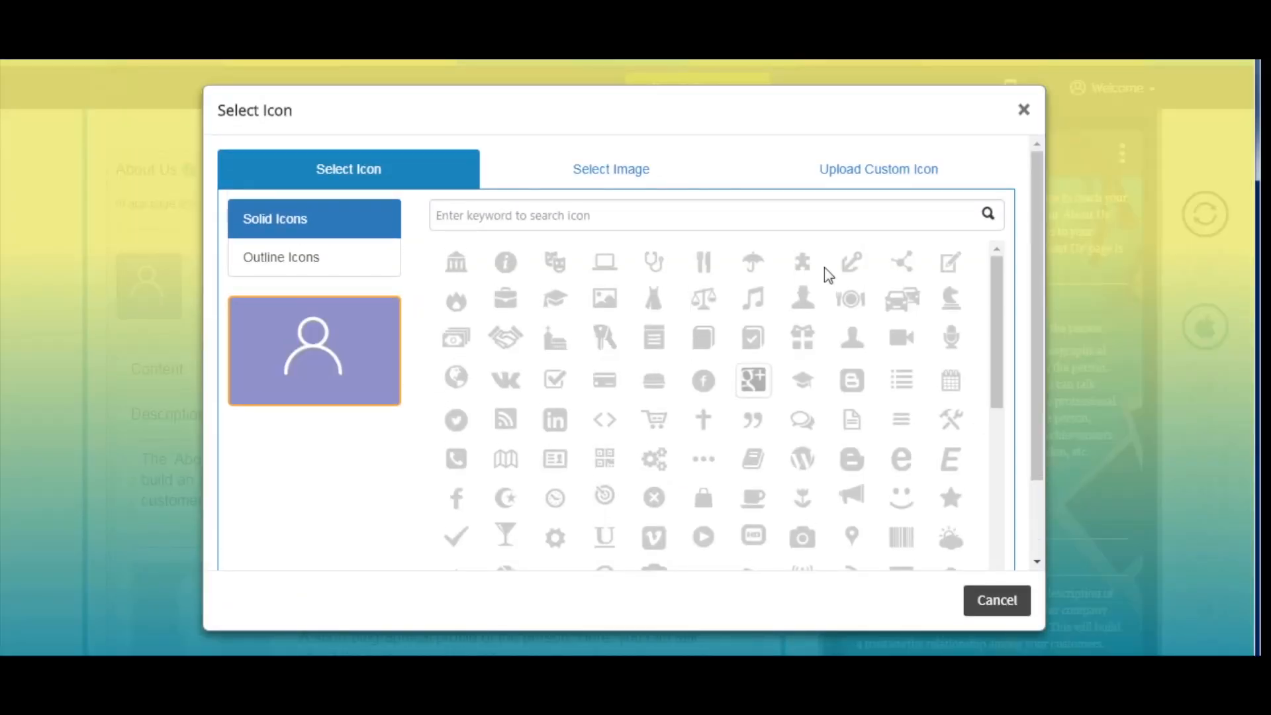
mouse_move(841, 238)
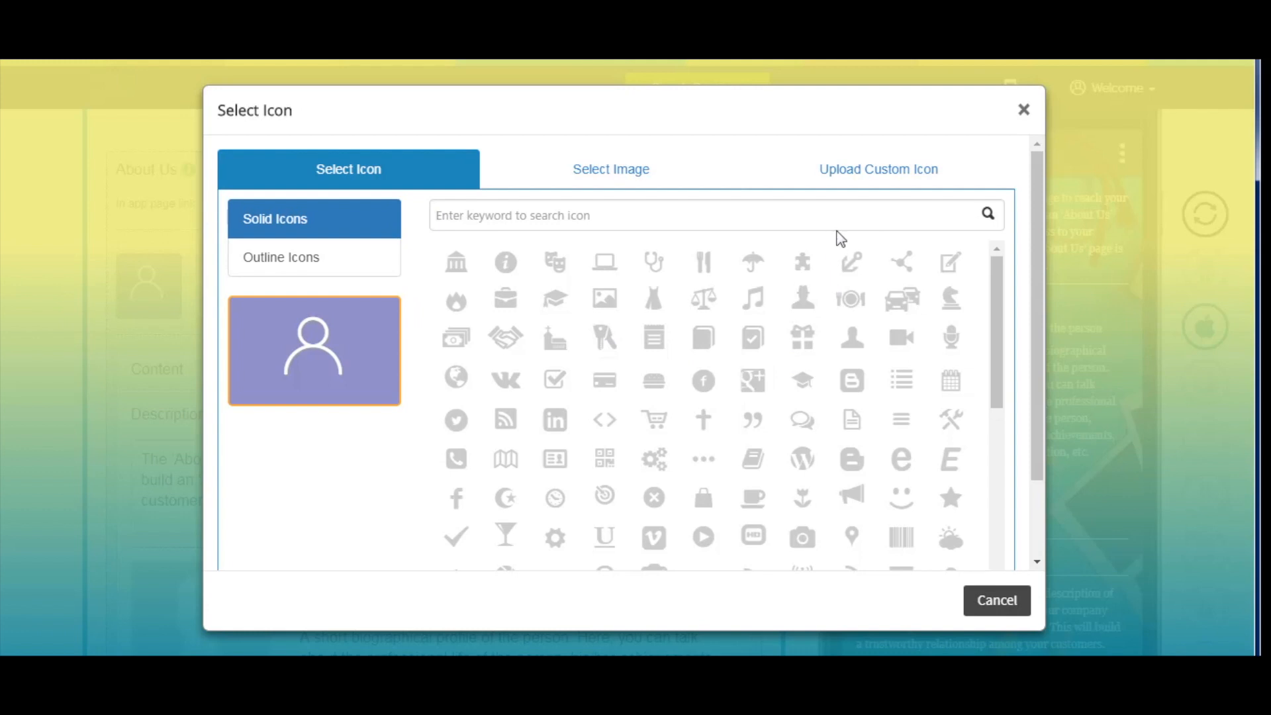
mouse_move(878, 168)
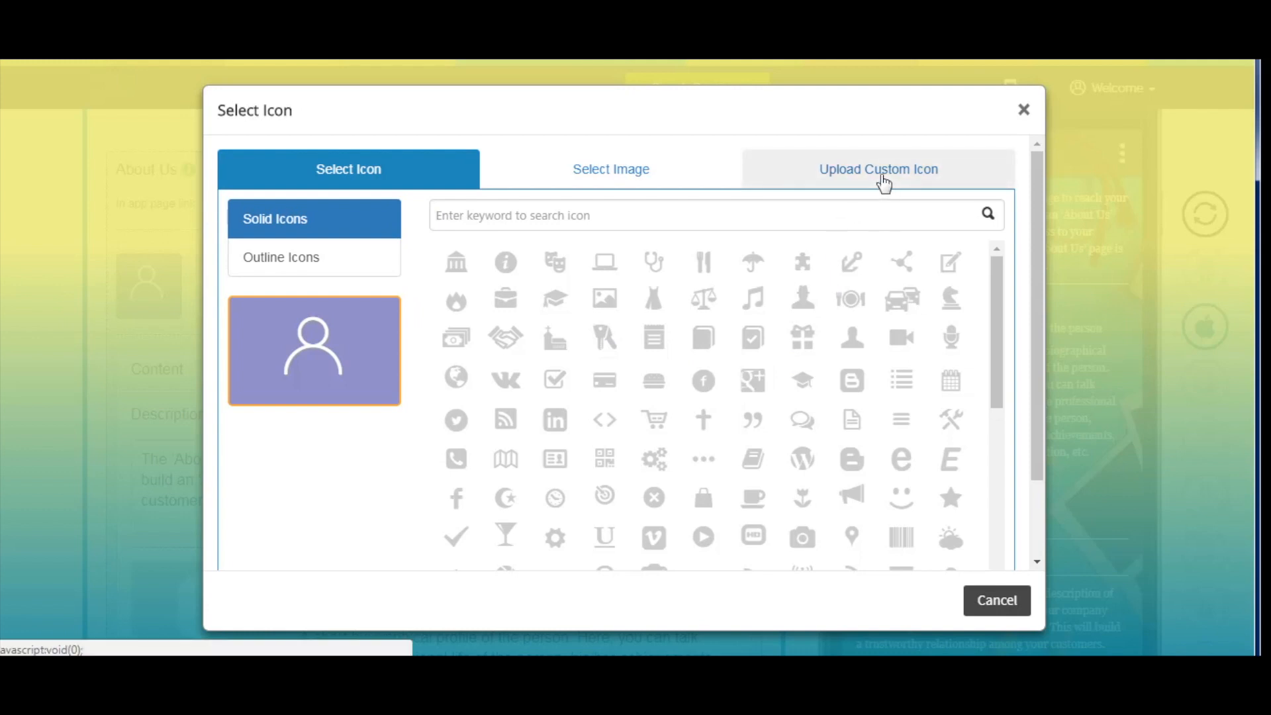
Upload image file 4, the blue ABOUT US circle, as a custom icon.
click(878, 168)
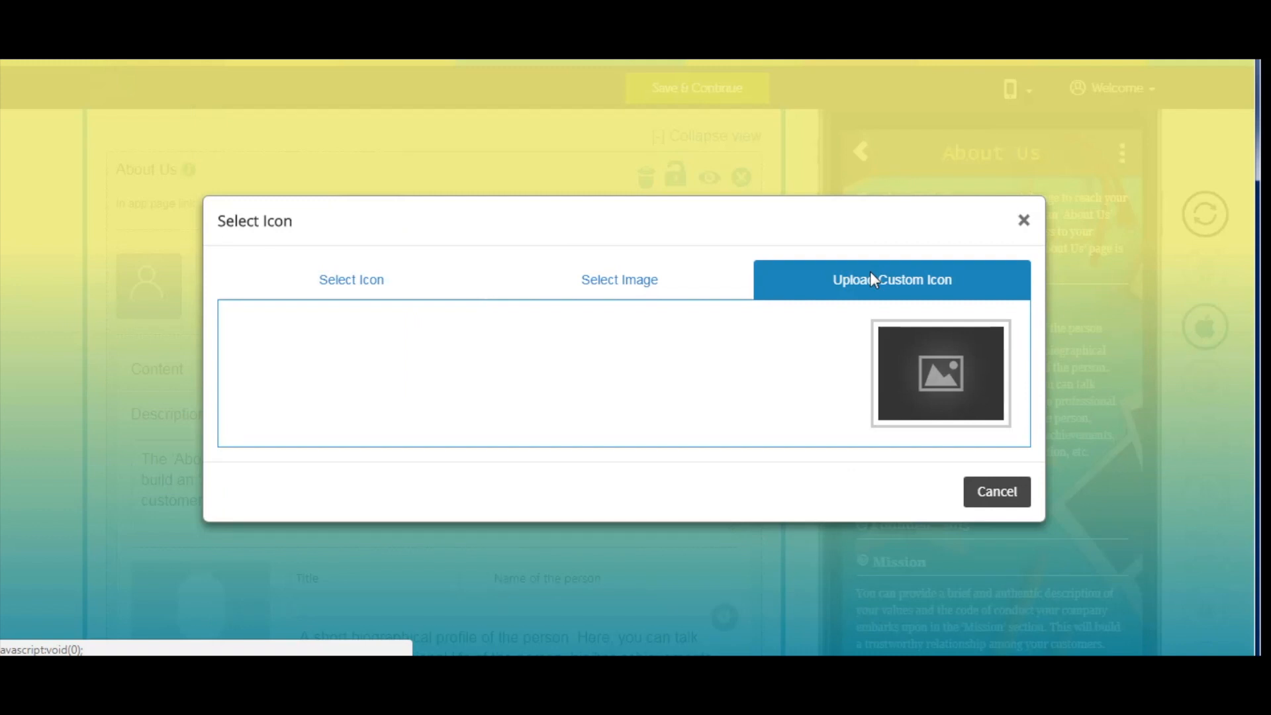
click(940, 374)
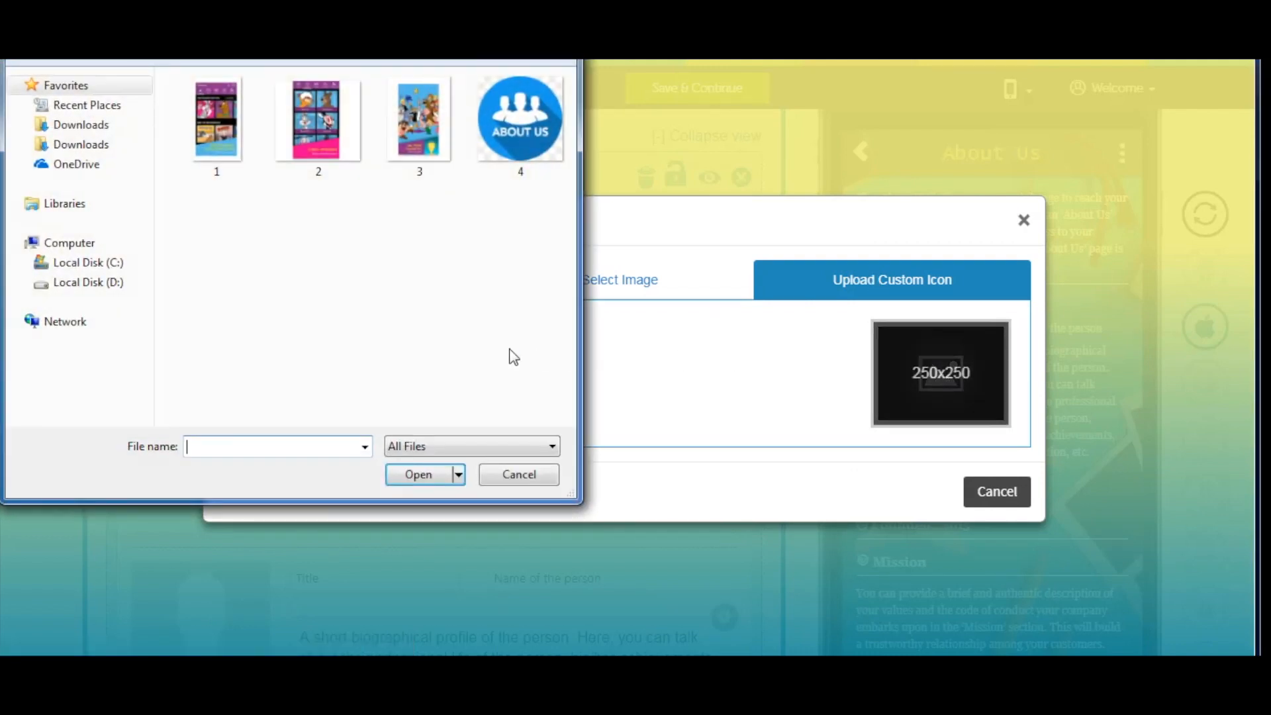
click(519, 119)
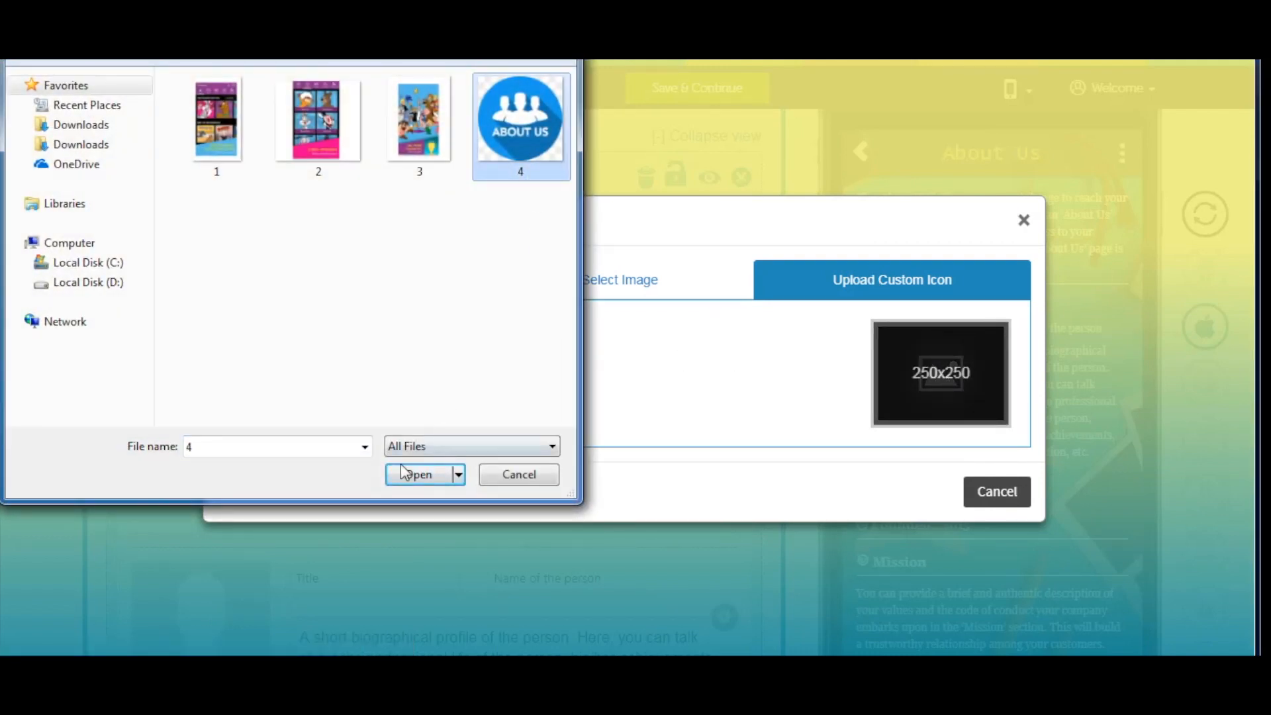
click(416, 474)
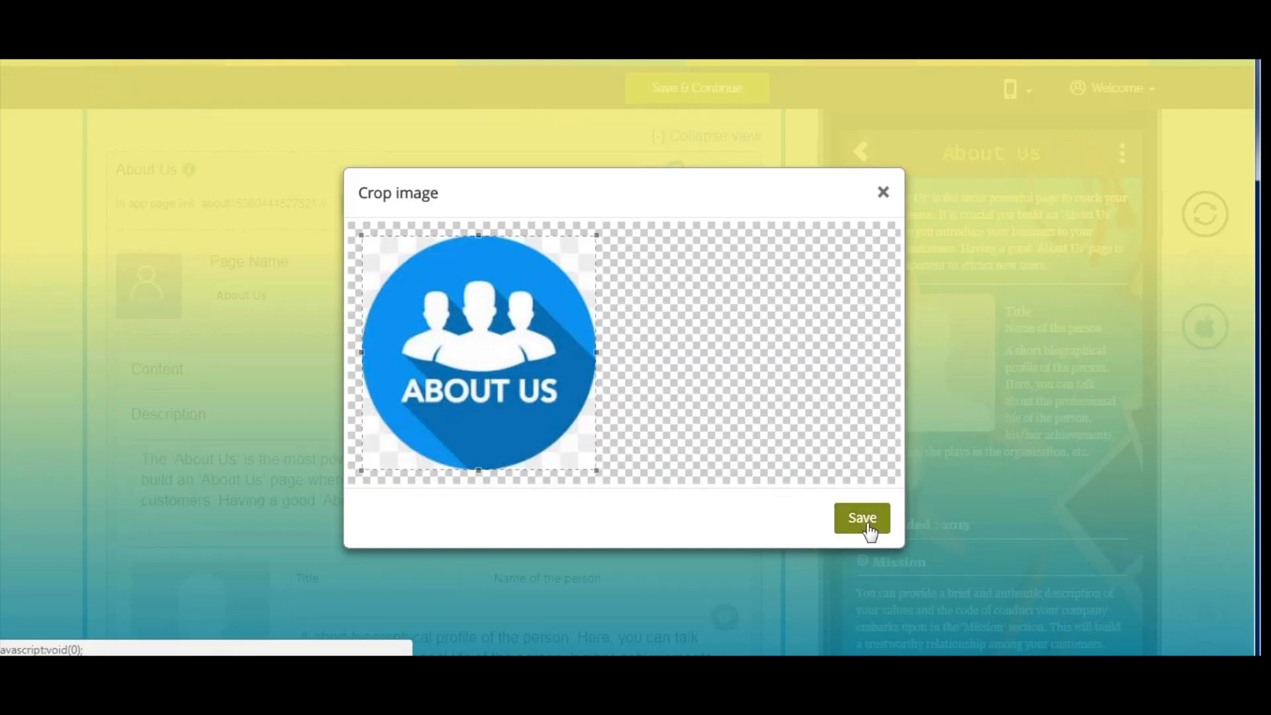
Save the crop unchanged and apply the blue ABOUT US circle as the page icon.
click(861, 517)
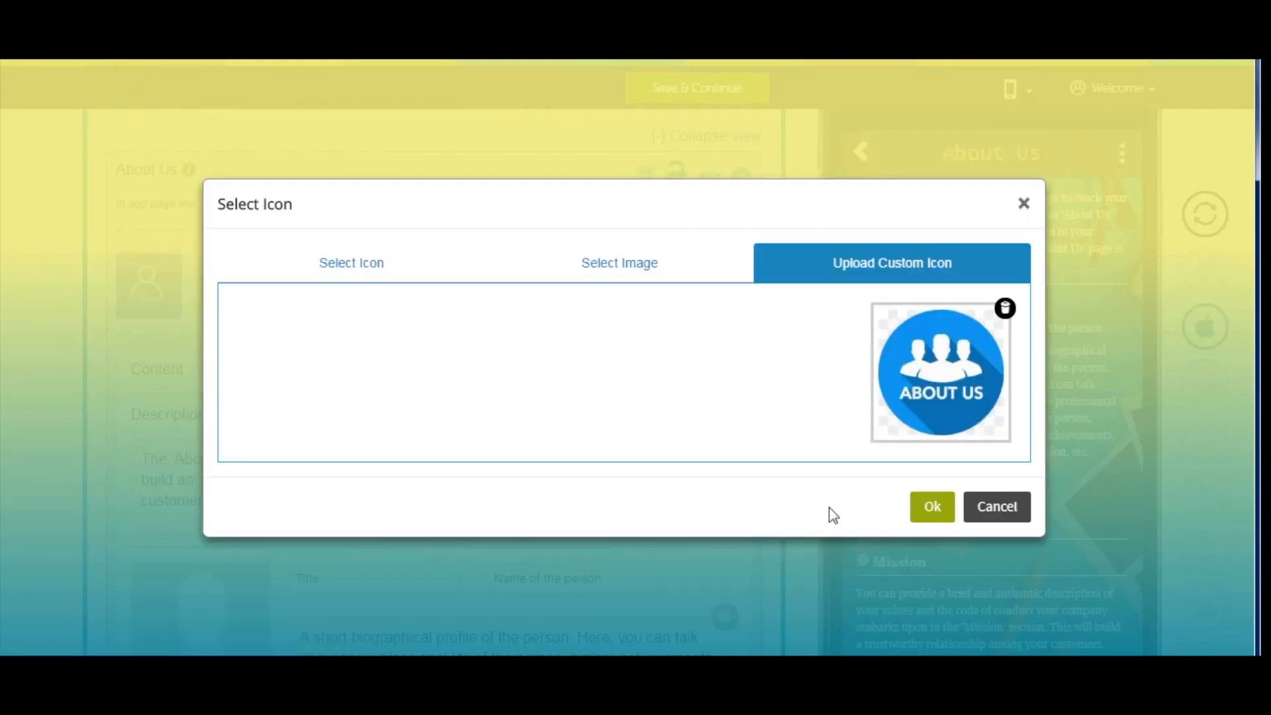
click(931, 505)
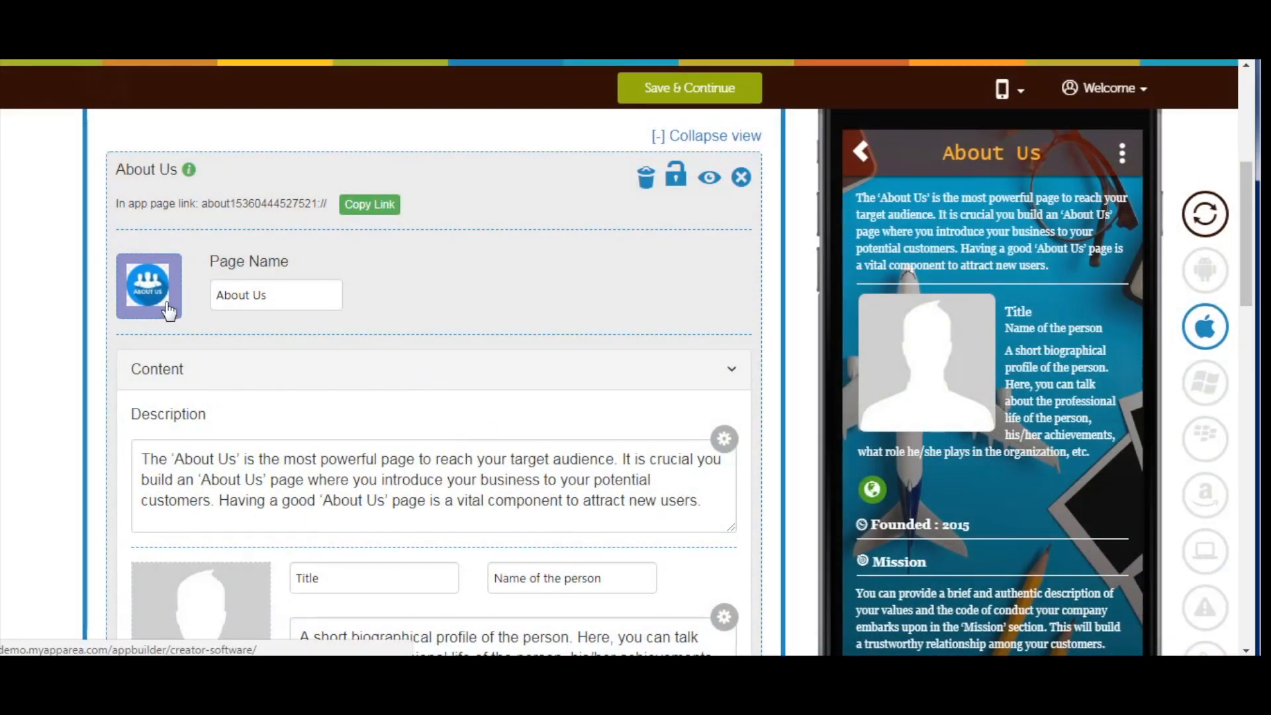
mouse_move(193, 310)
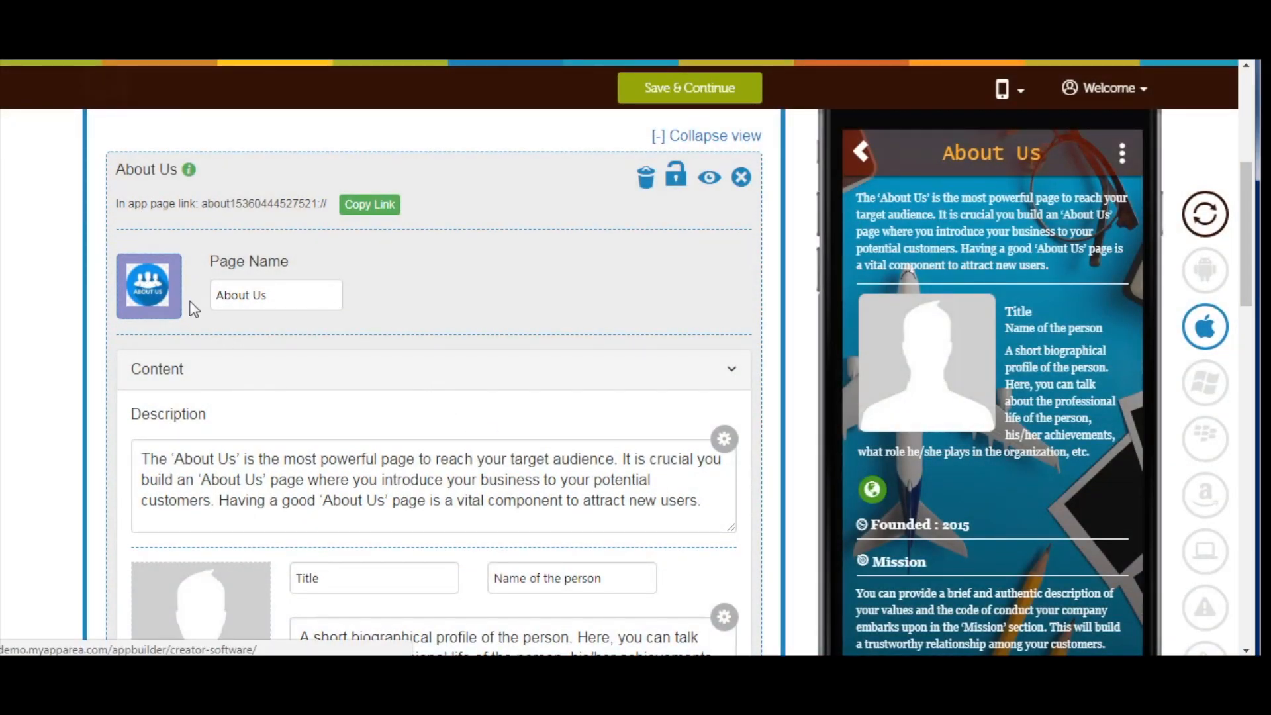